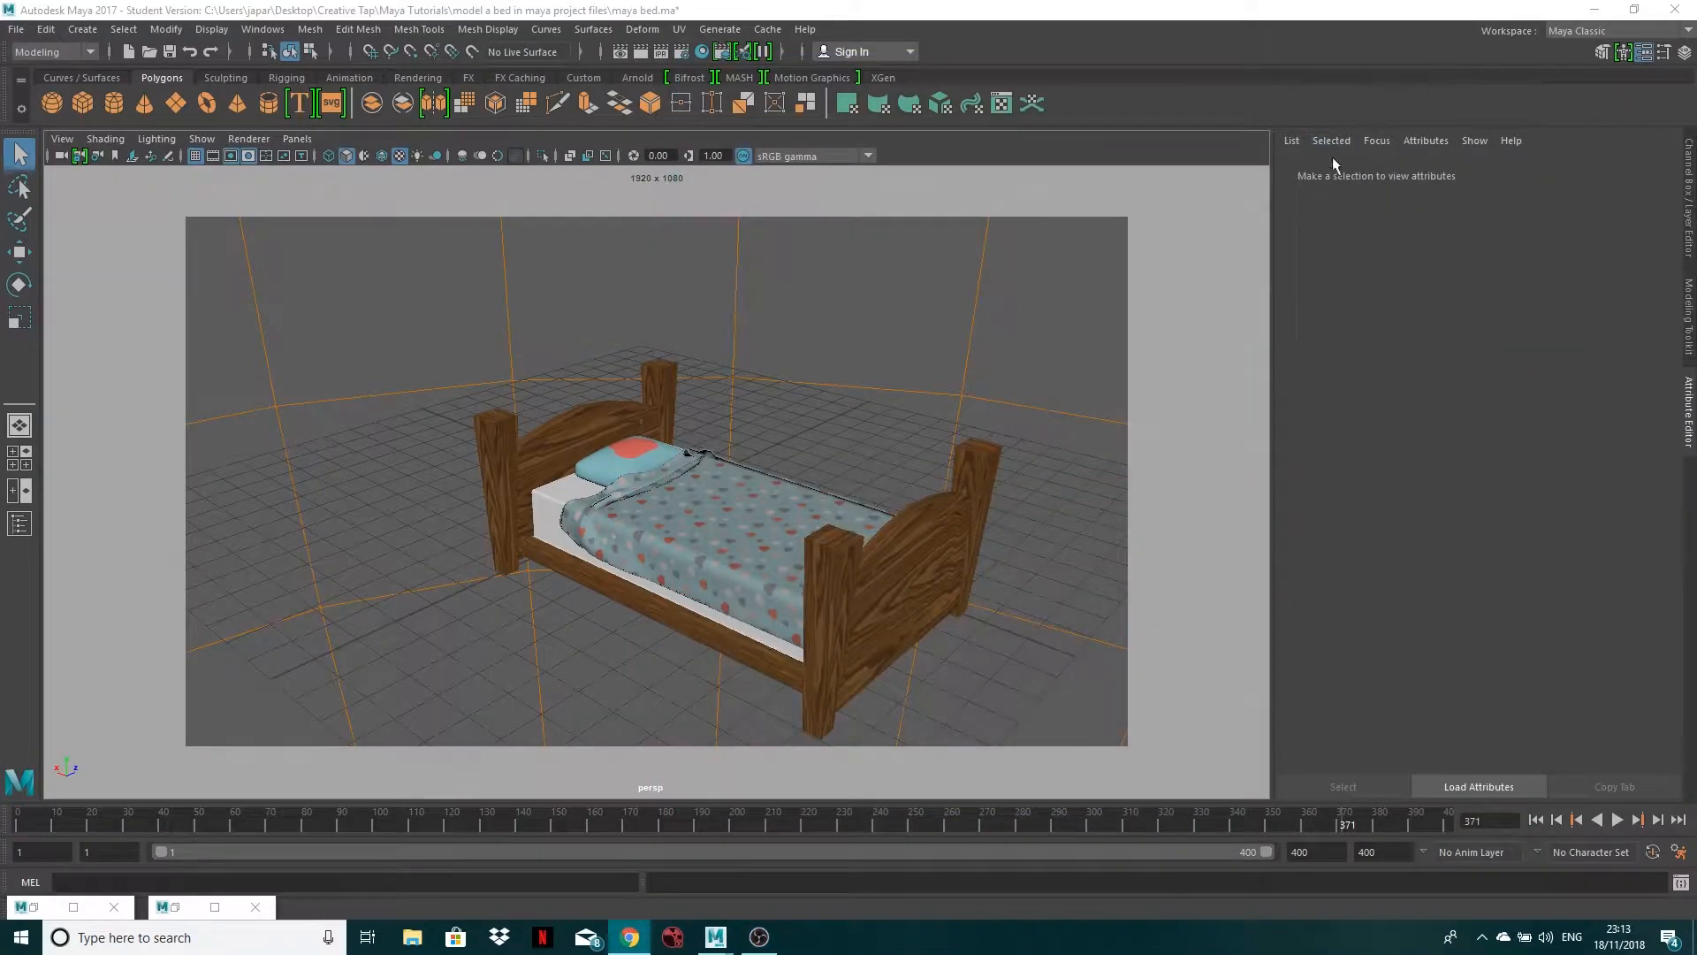
pyautogui.moveTo(1131, 550)
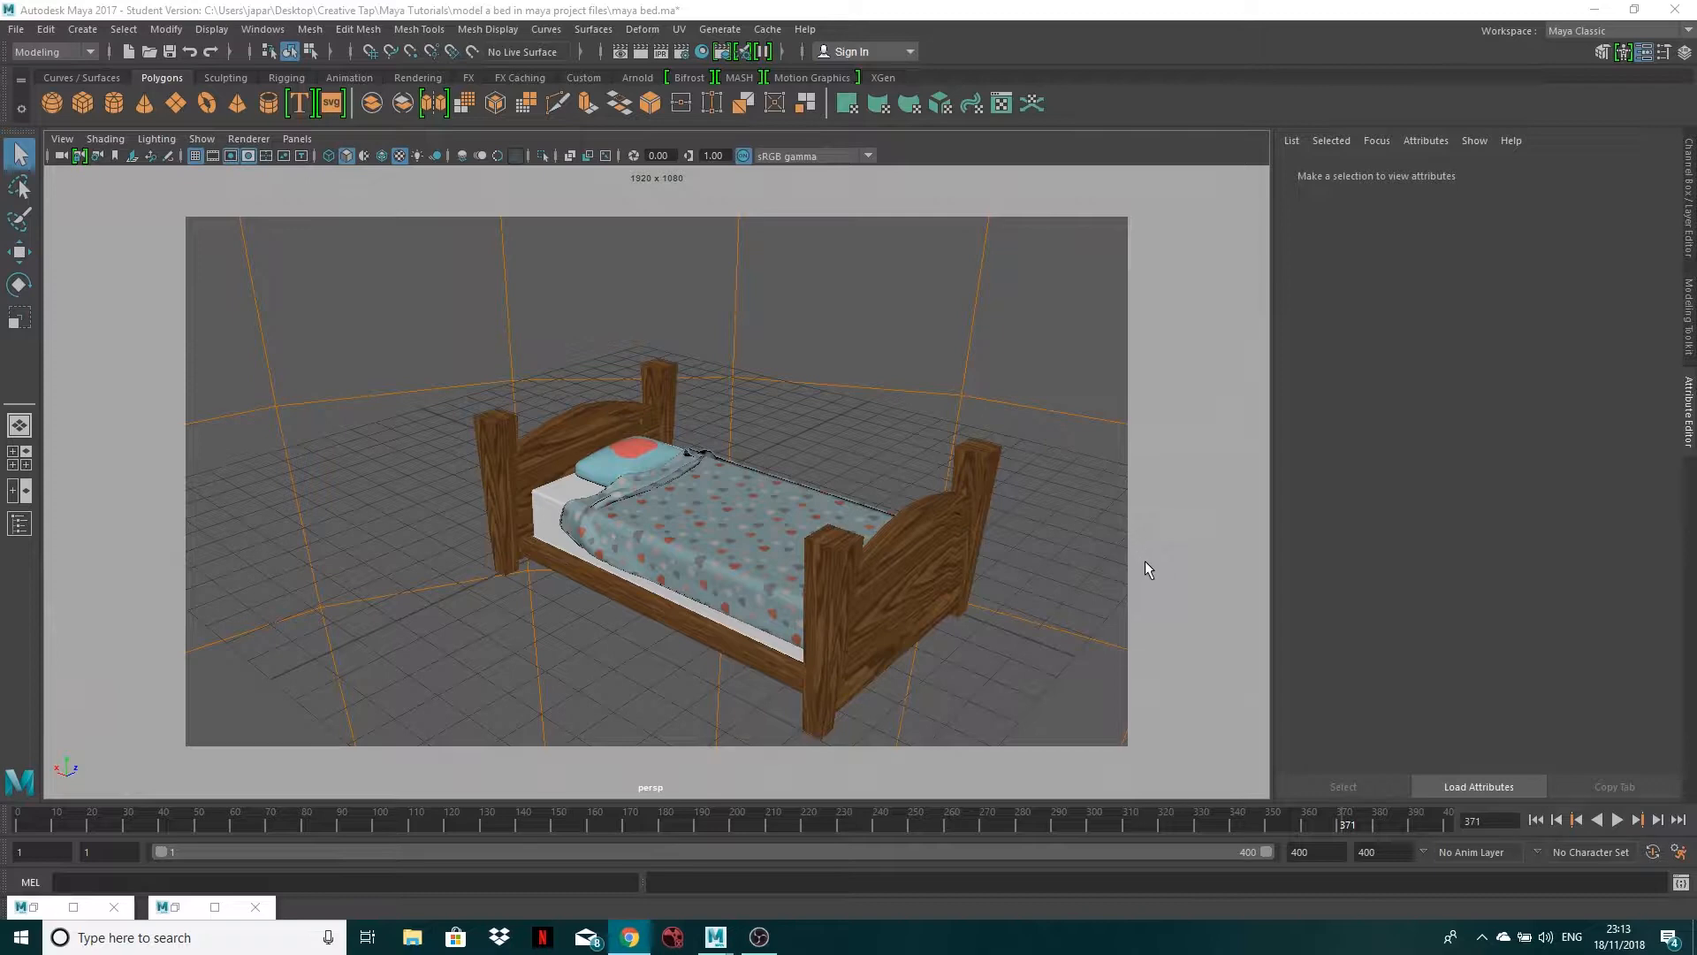
pyautogui.moveTo(1137, 575)
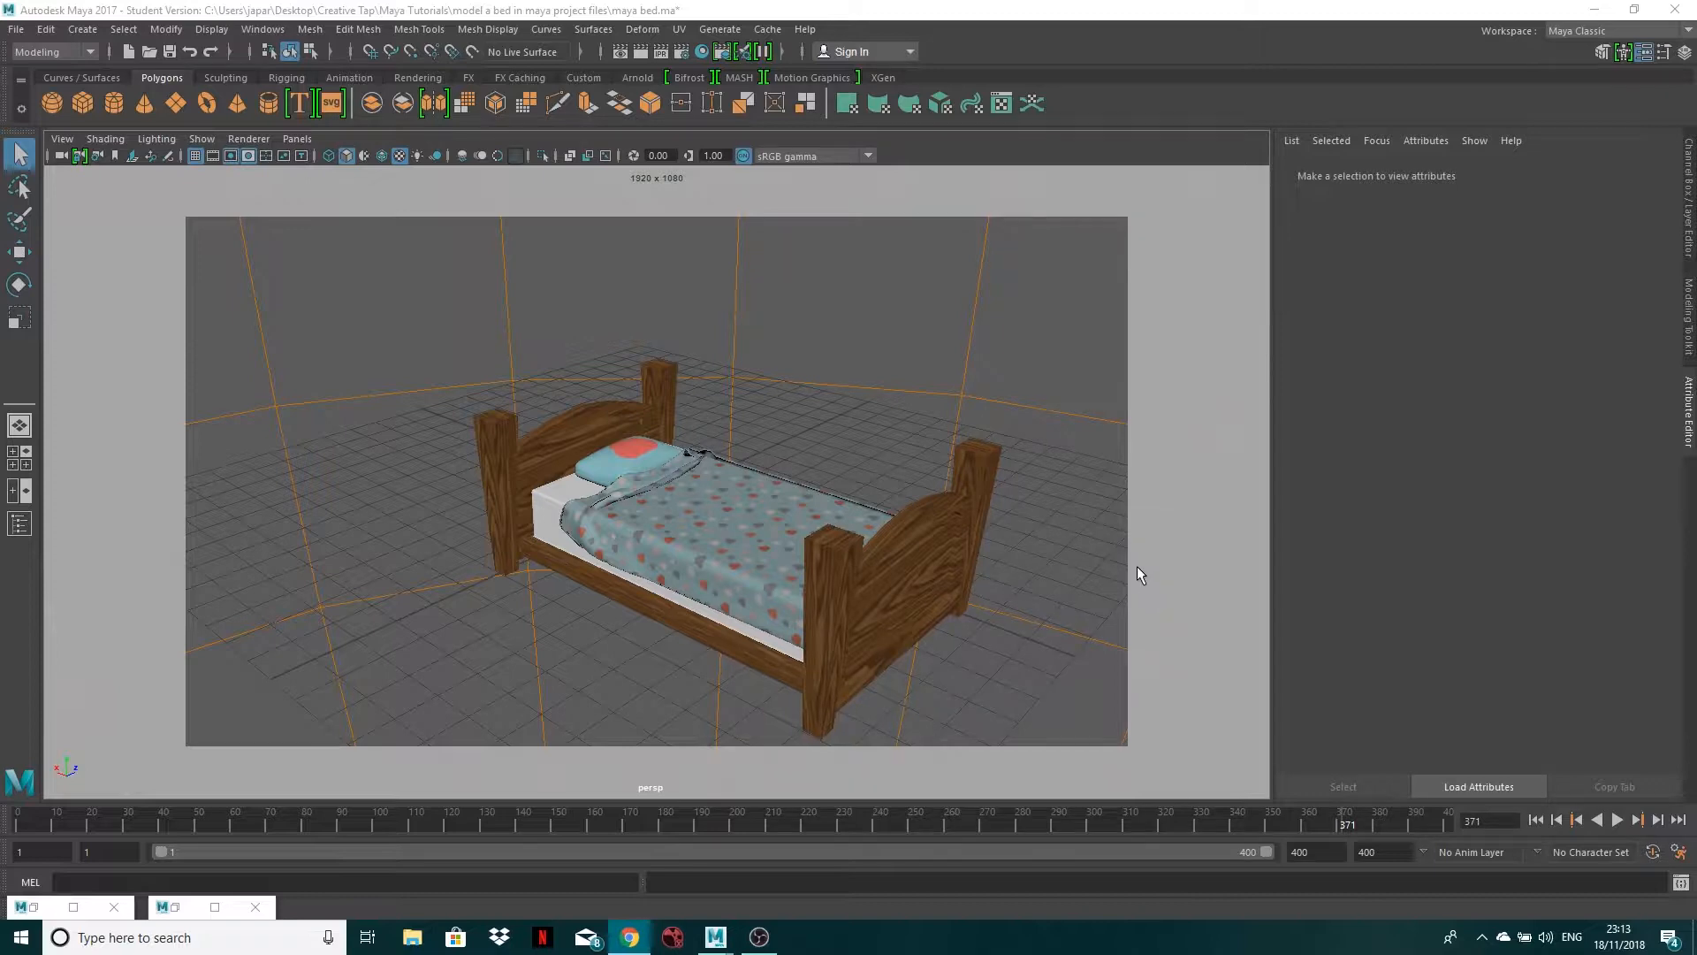
pyautogui.moveTo(1115, 582)
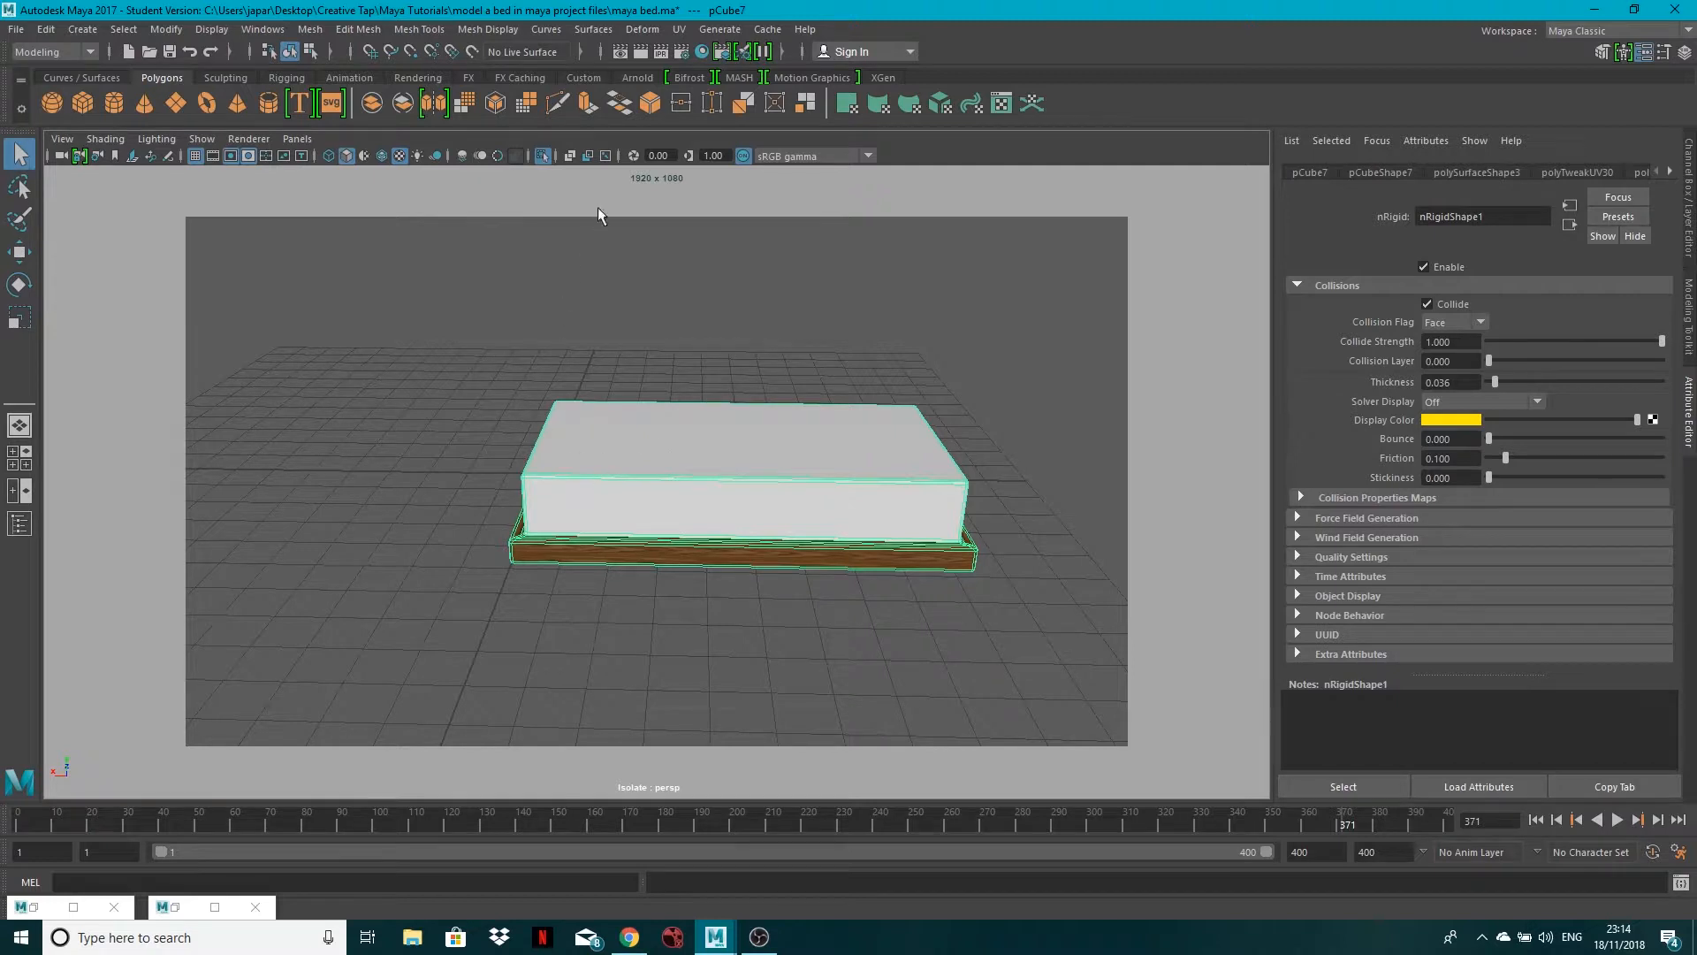
pyautogui.moveTo(573, 214)
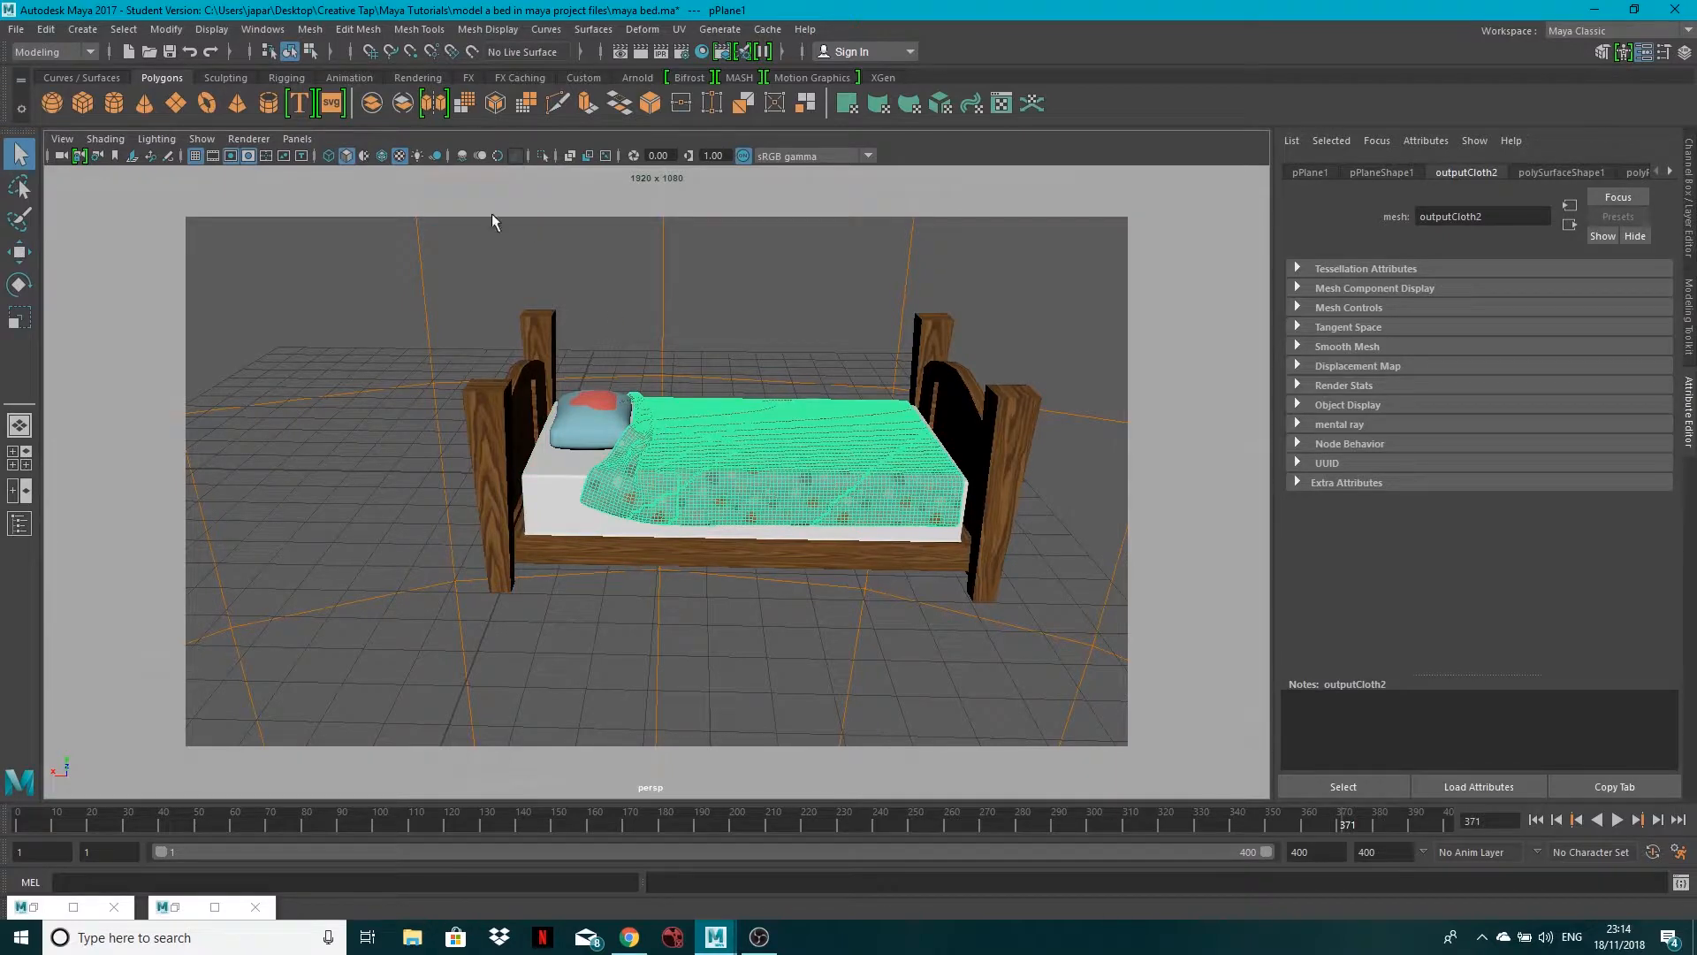
# - Show the Outliner, select pCube5 and pCube3 in it, and move the window aside
pyautogui.click(261, 28)
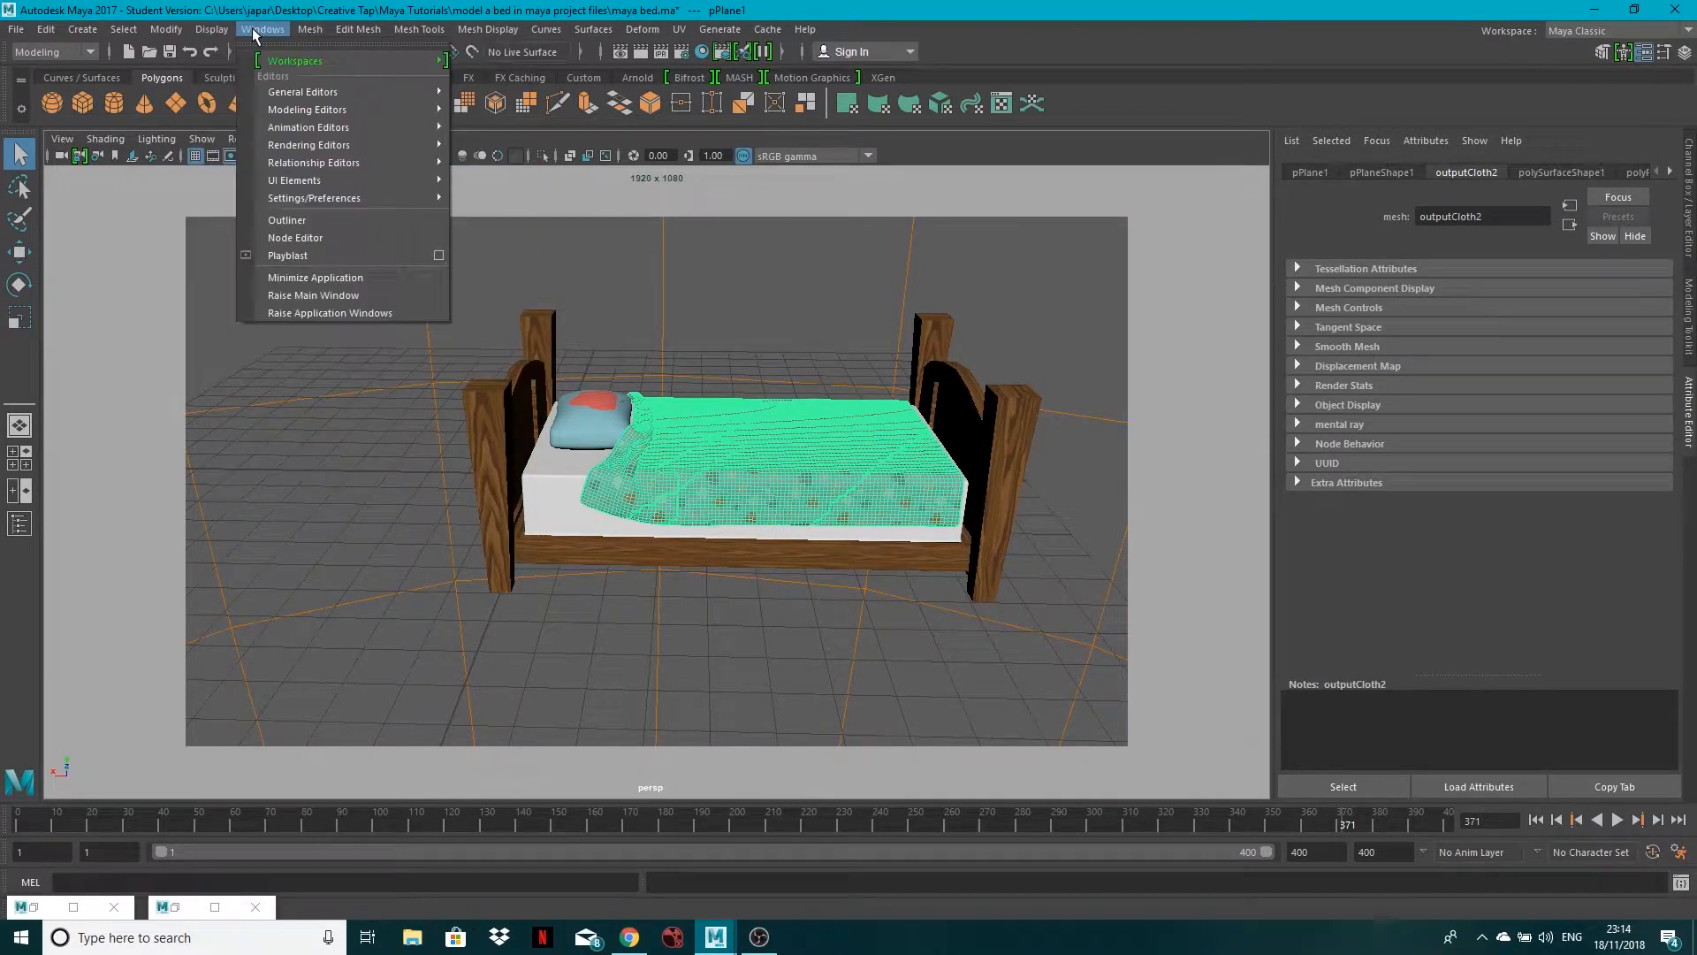
pyautogui.moveTo(308, 143)
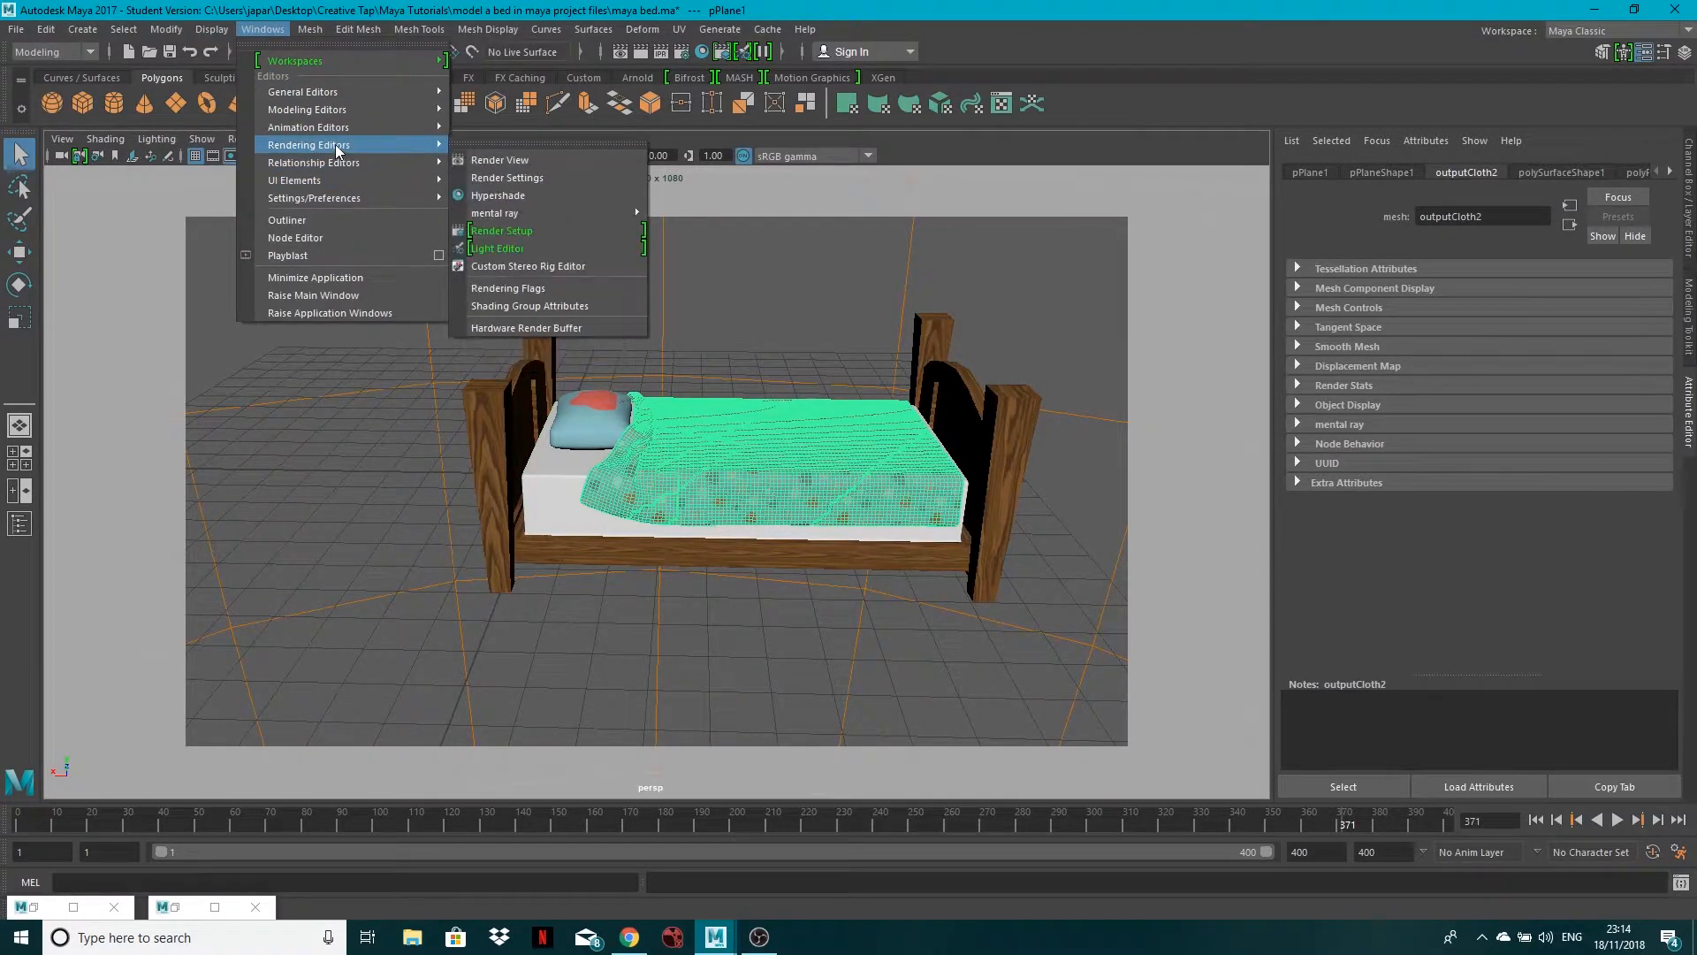
pyautogui.moveTo(286, 219)
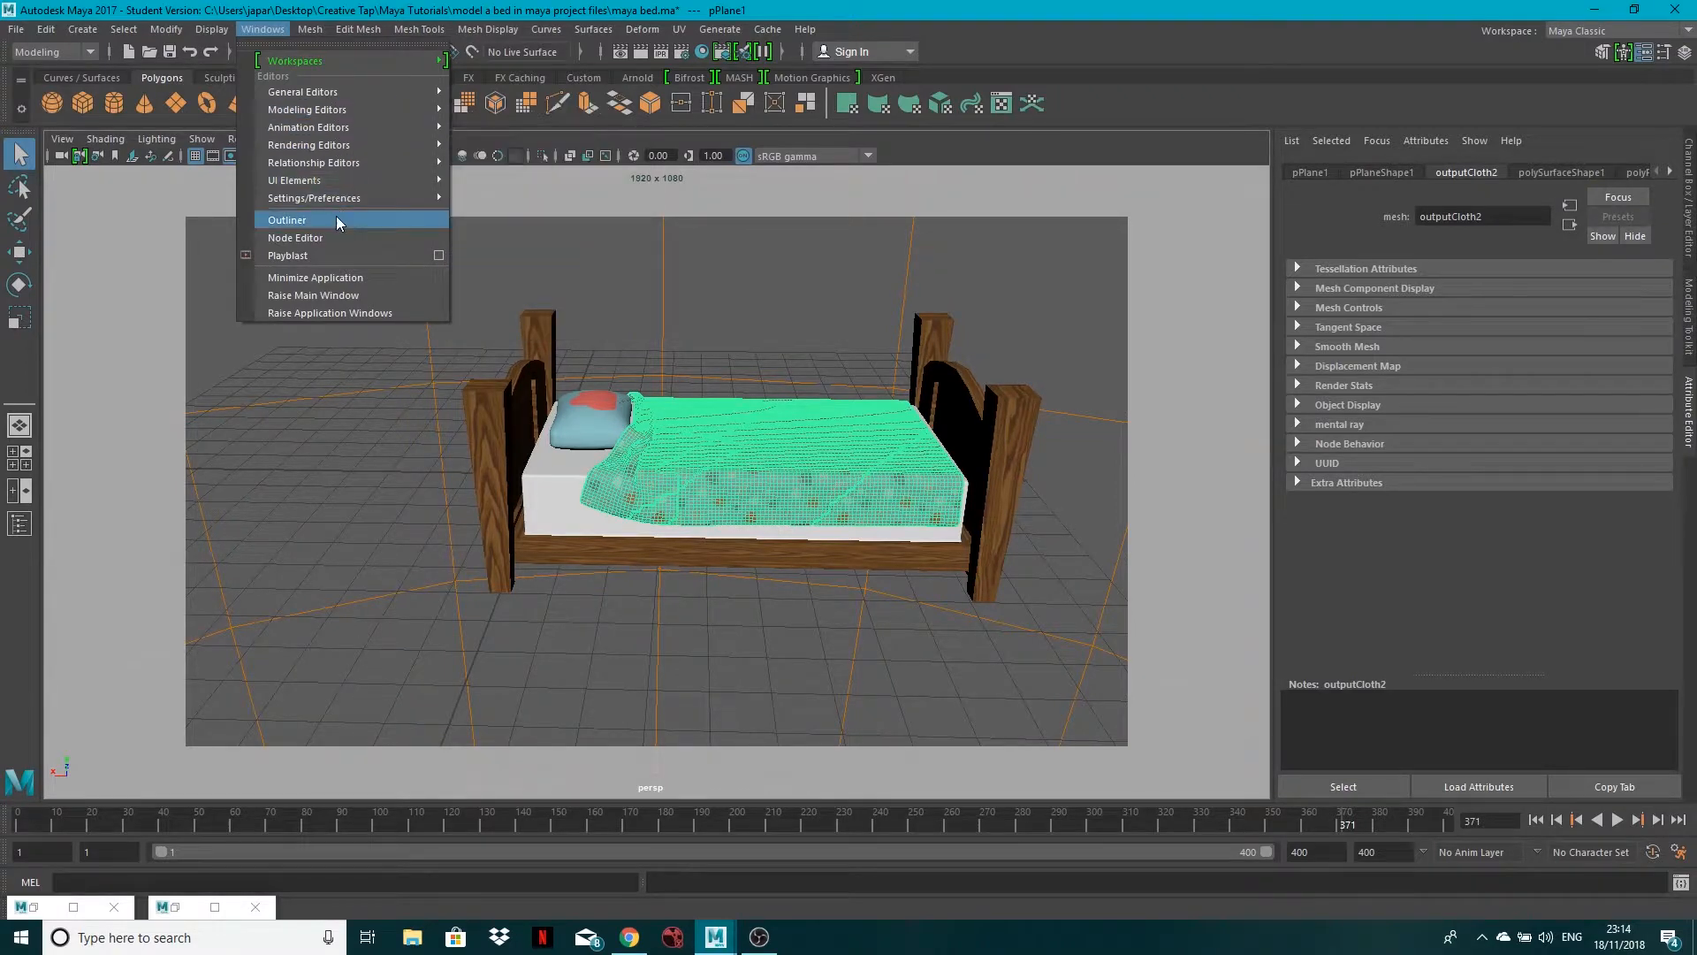
pyautogui.click(287, 219)
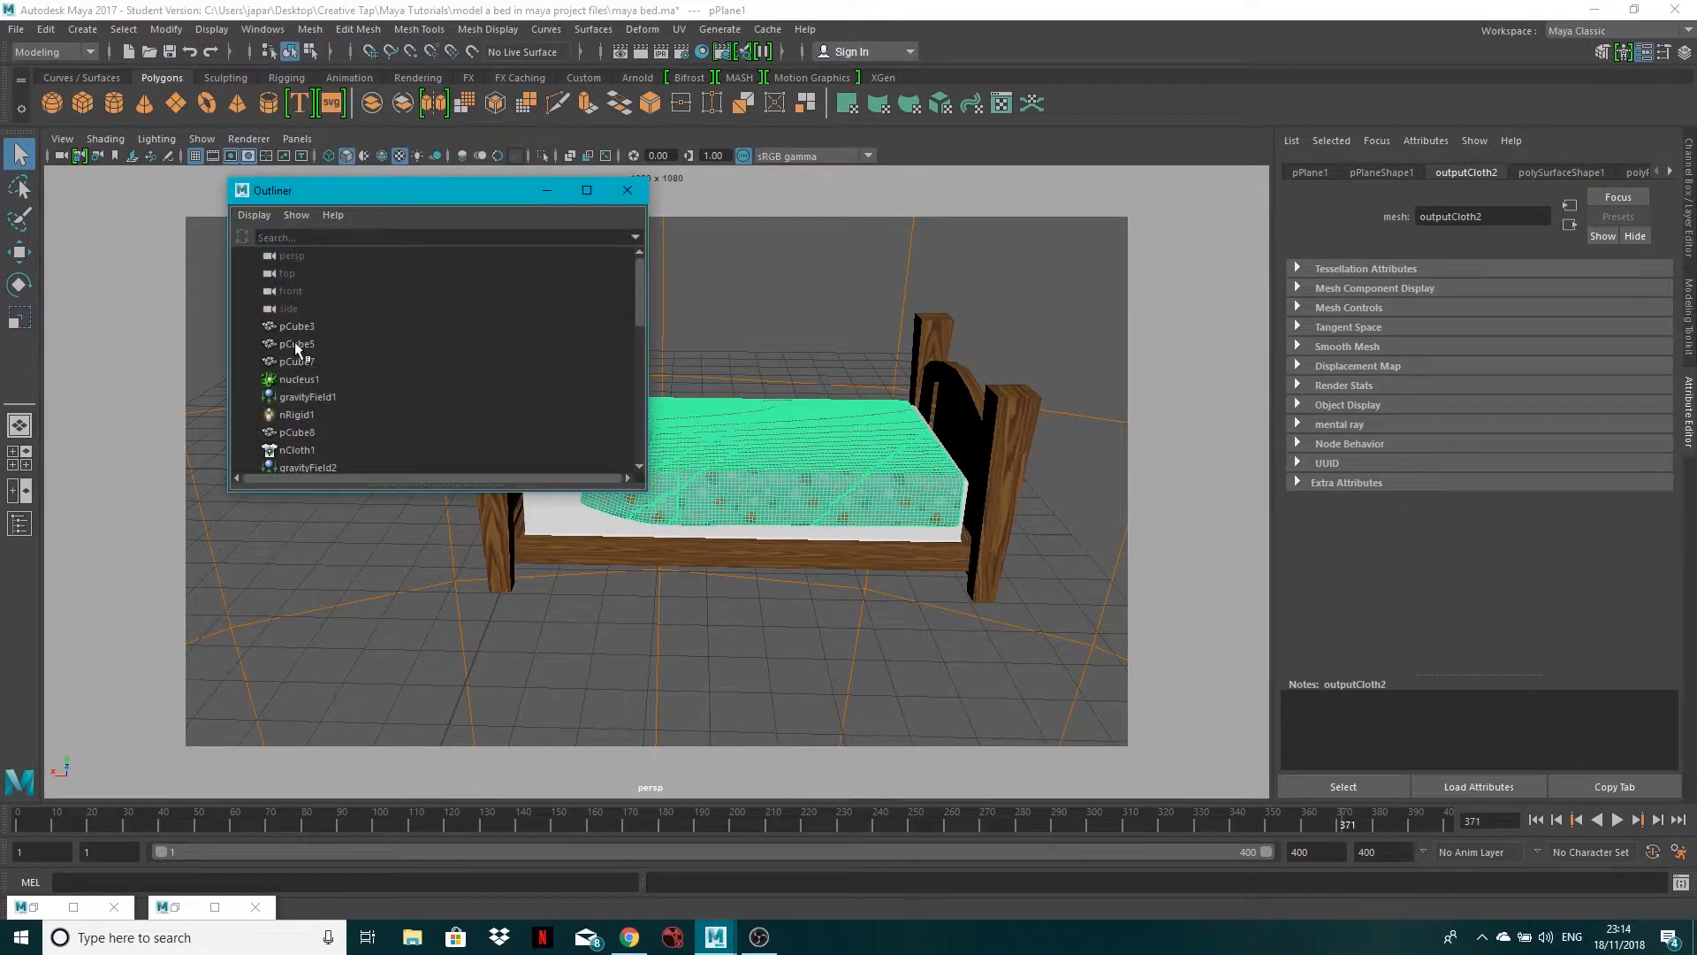
pyautogui.click(295, 343)
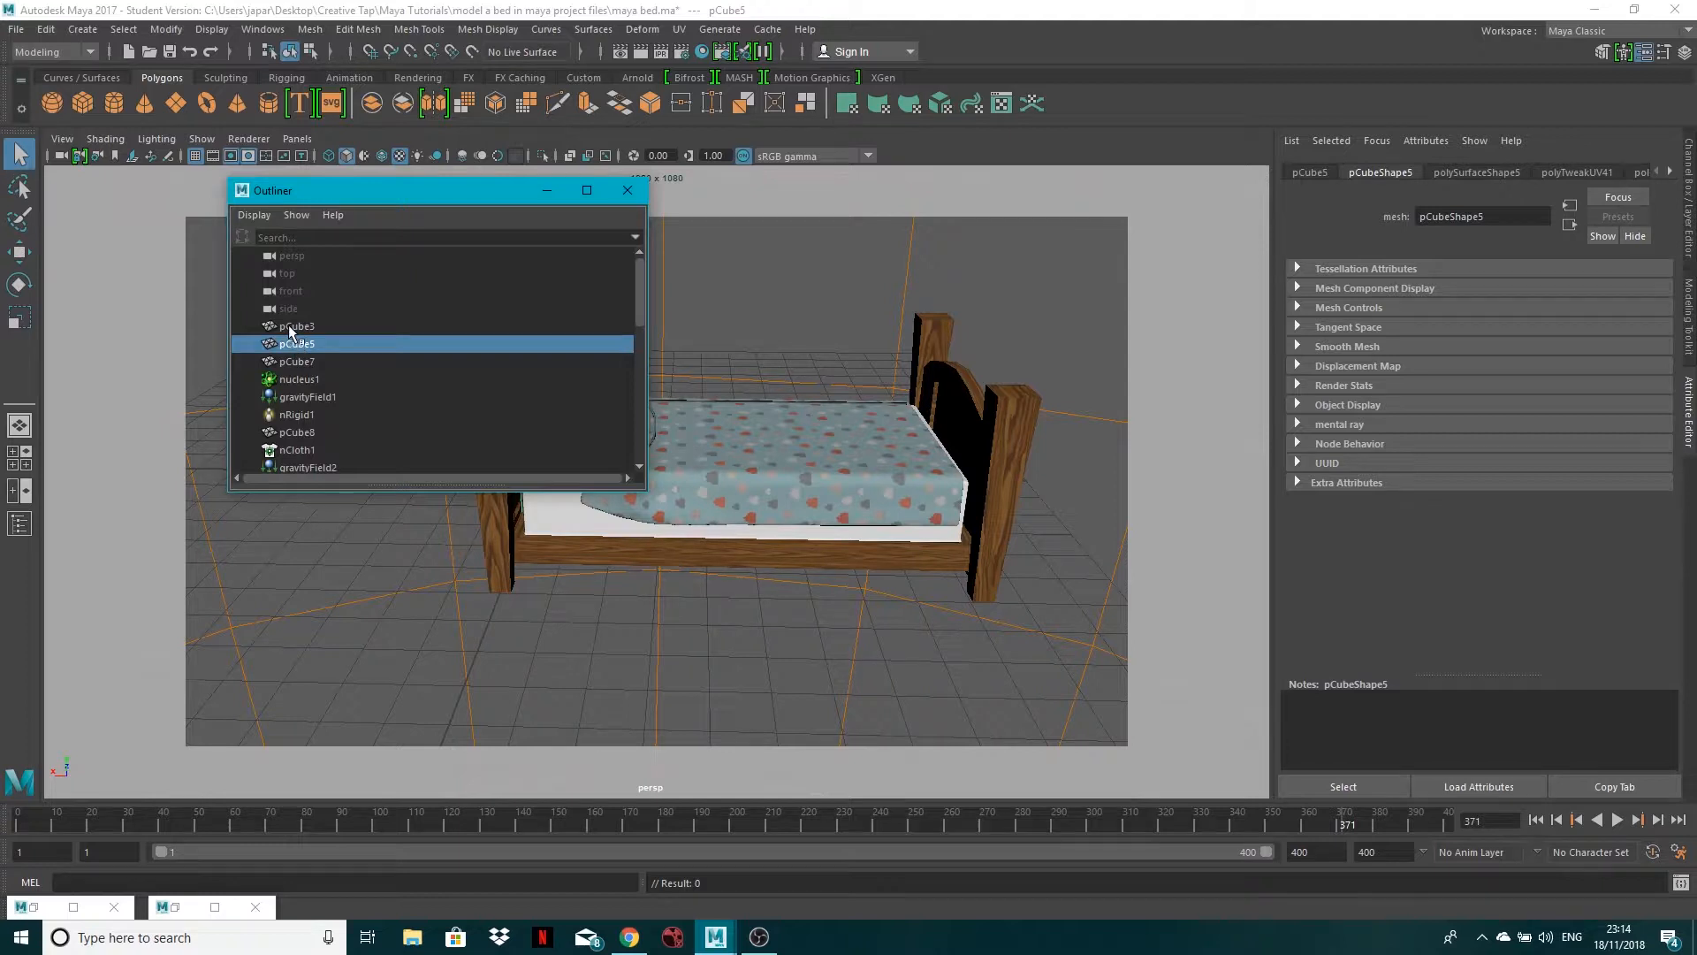
pyautogui.click(295, 325)
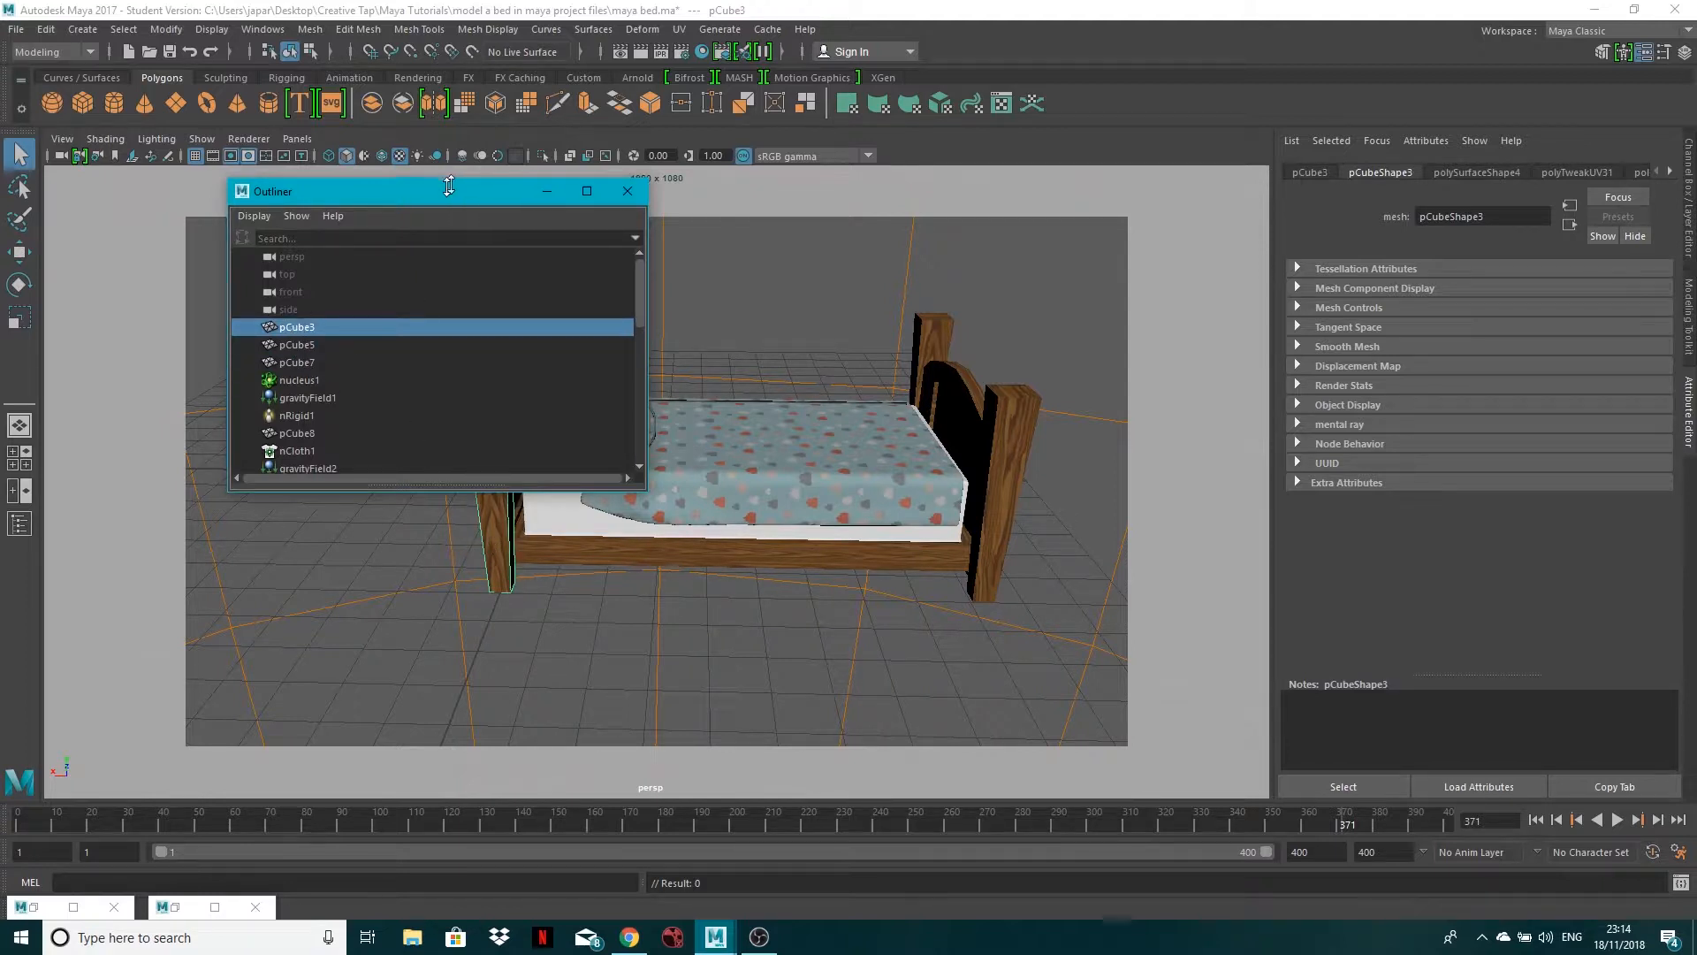
pyautogui.moveTo(447, 191); pyautogui.dragTo(260, 196)
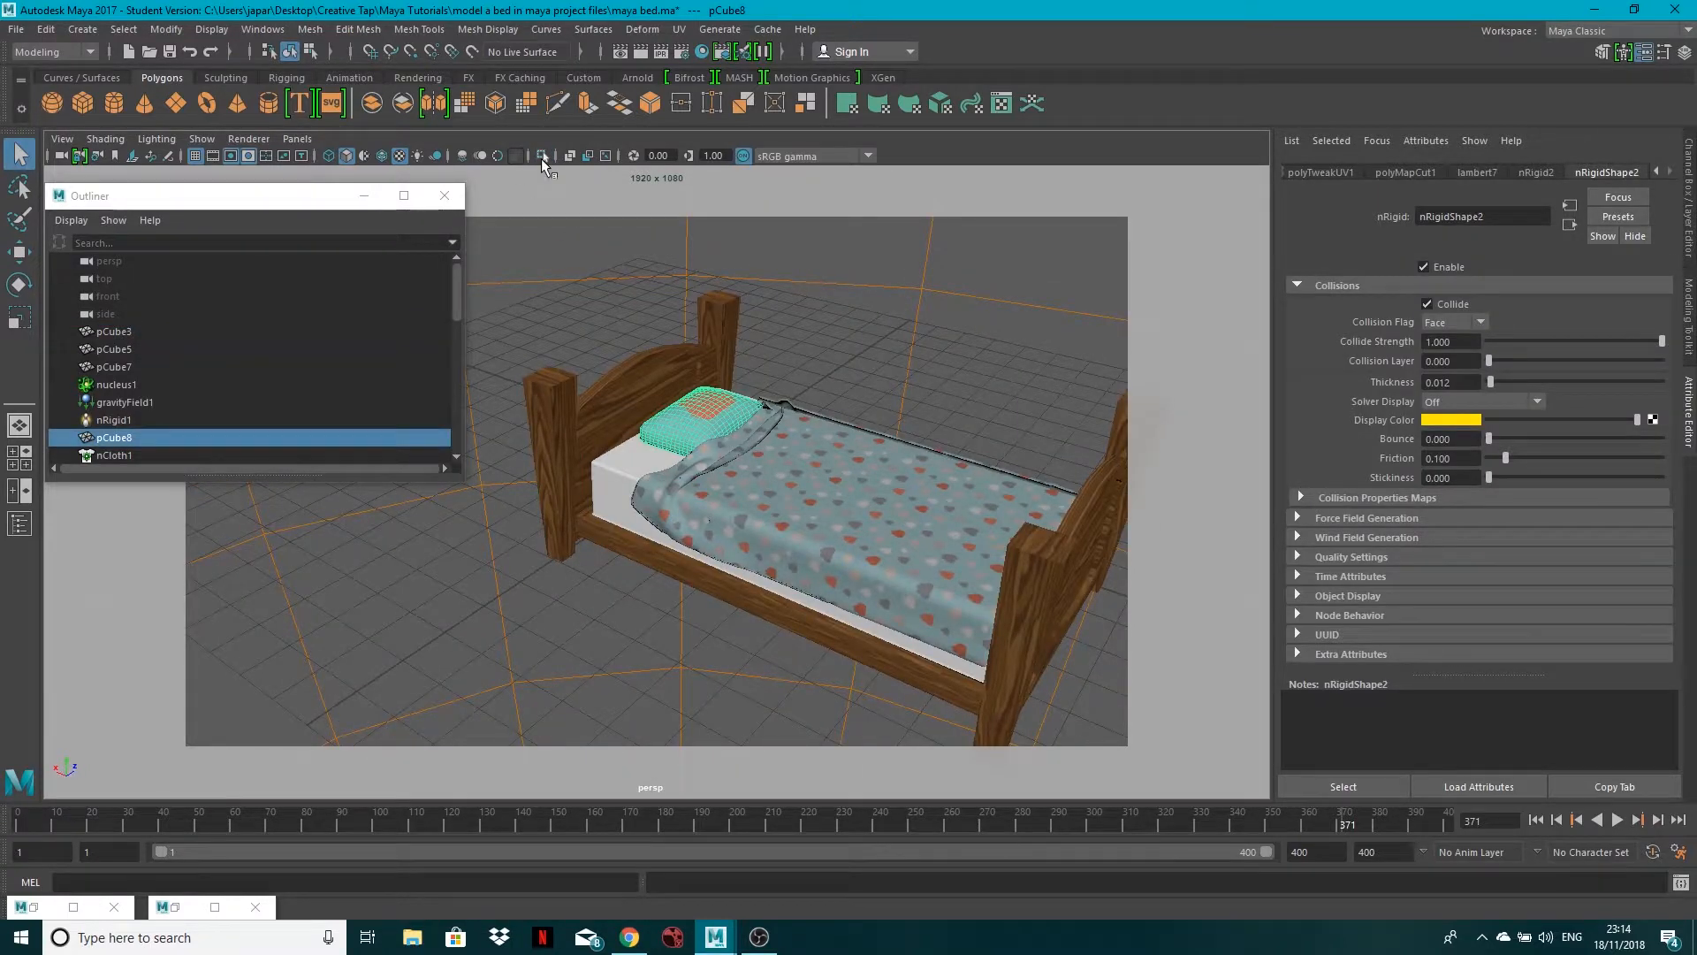
pyautogui.click(540, 158)
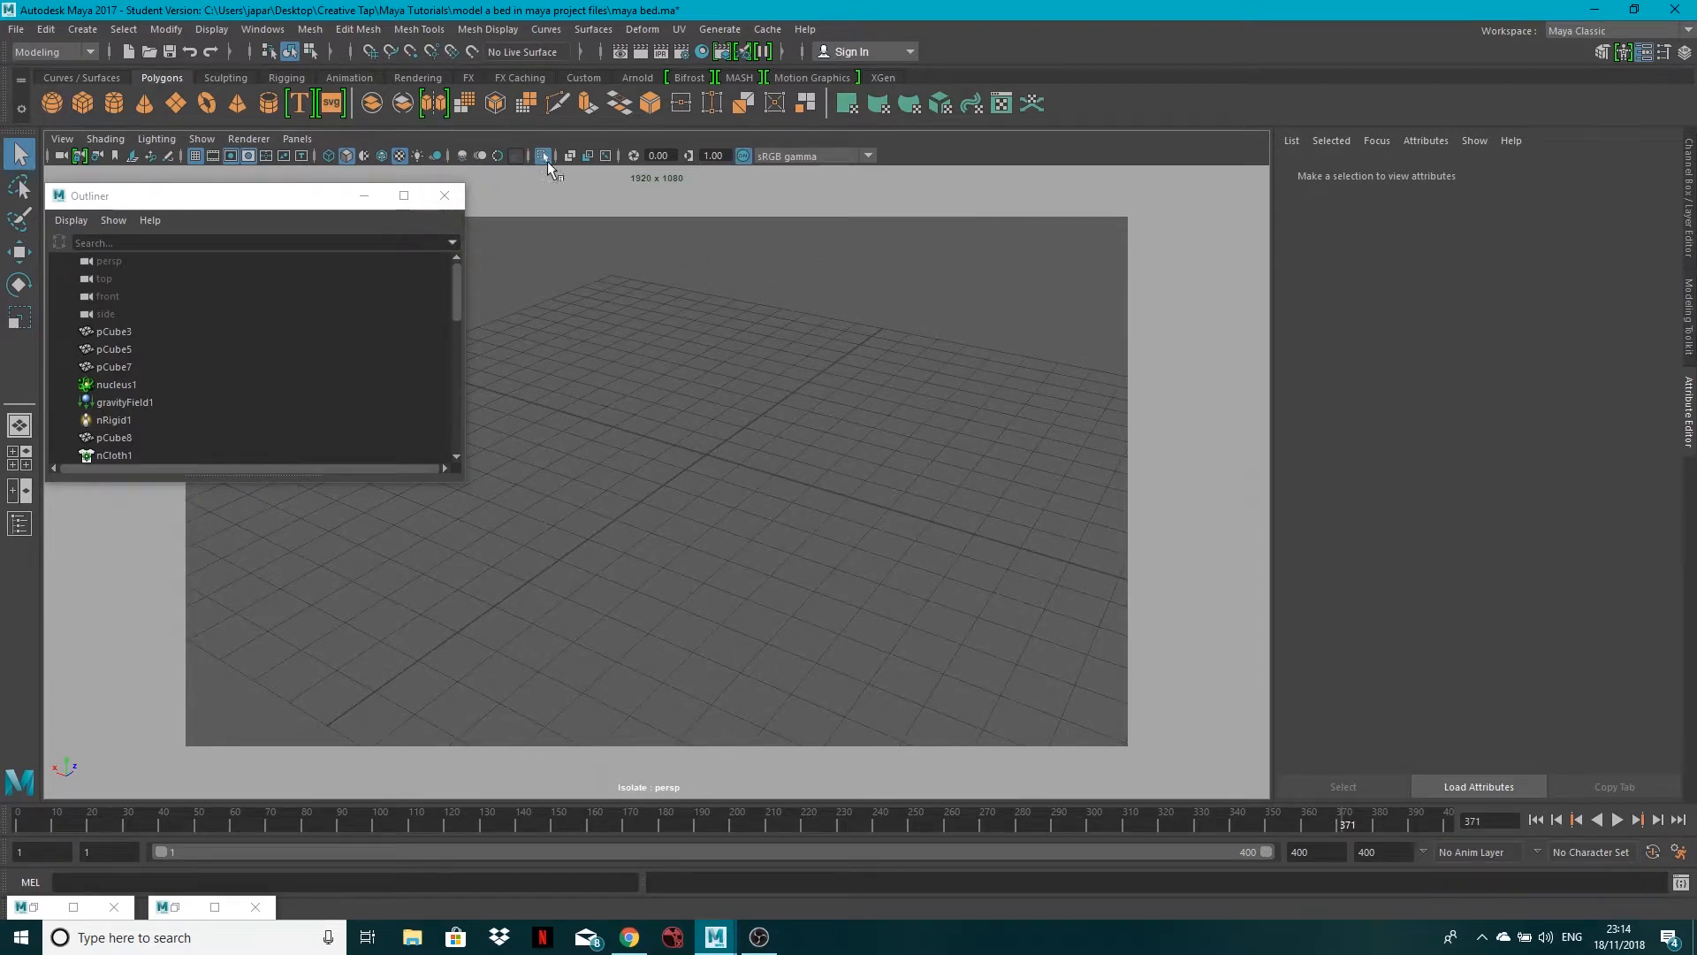
pyautogui.click(115, 436)
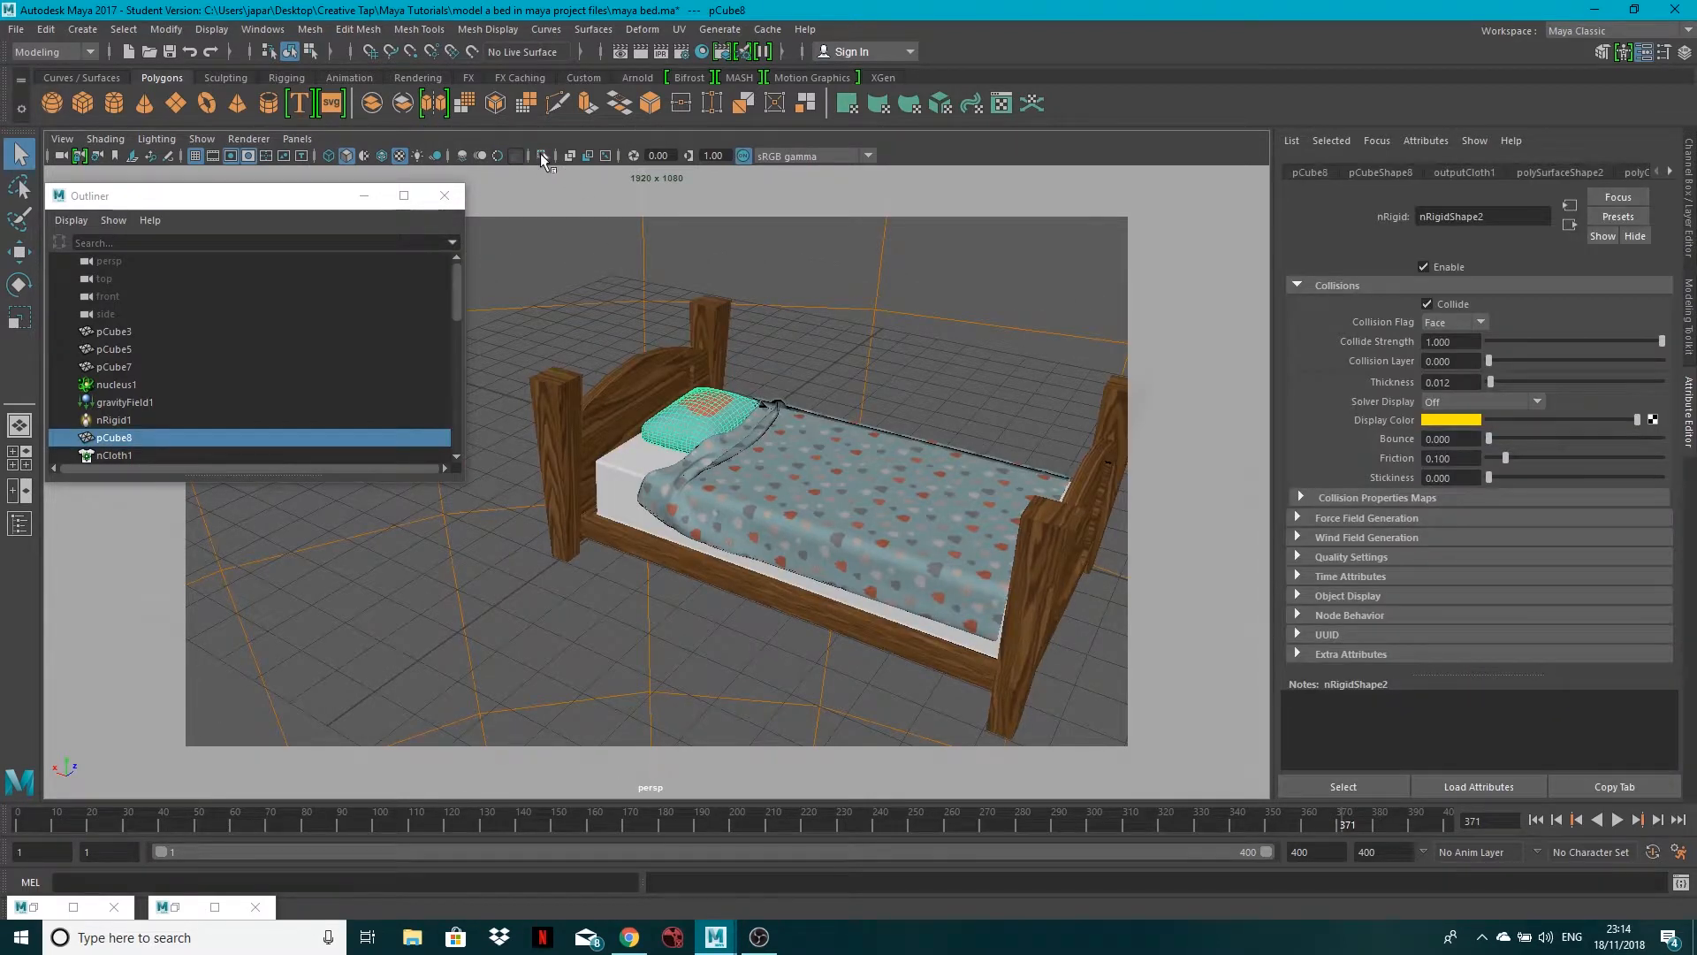